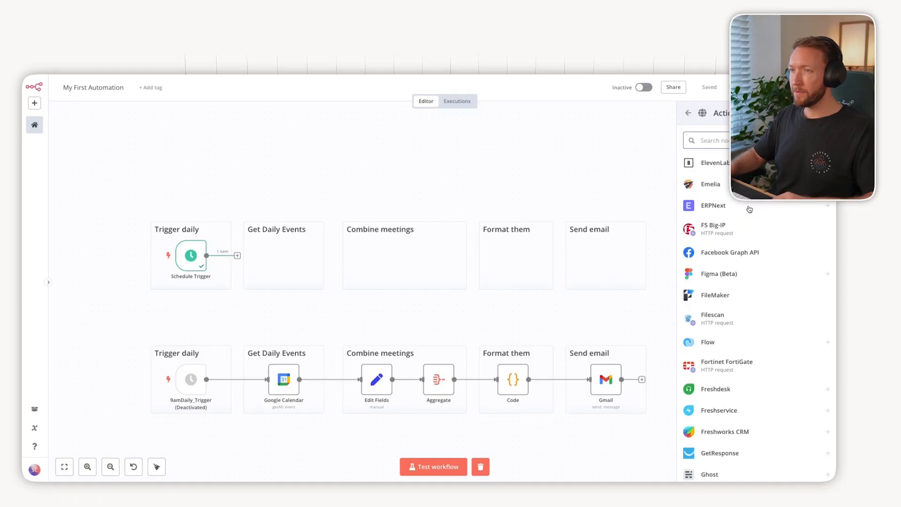
# Open the Aggregate node to inspect the meeting summaries it combines into one field.
pyautogui.doubleClick(283, 379)
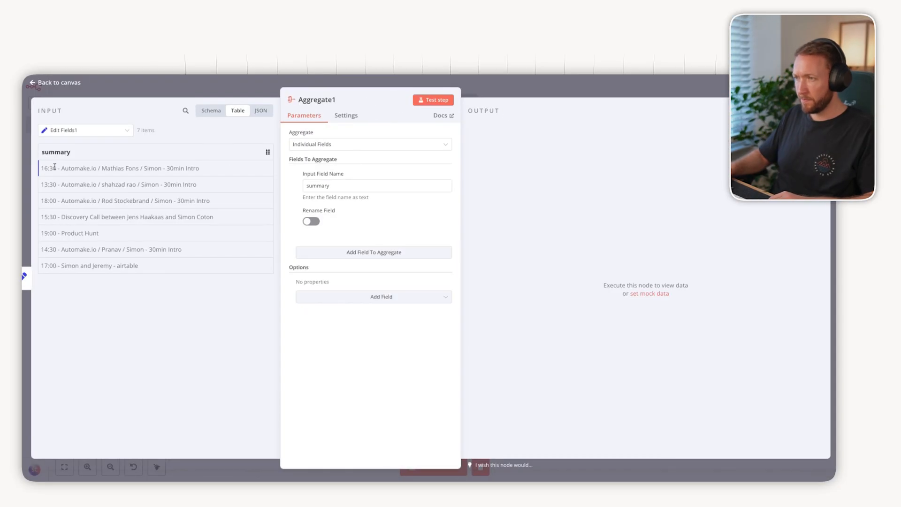
pyautogui.click(54, 82)
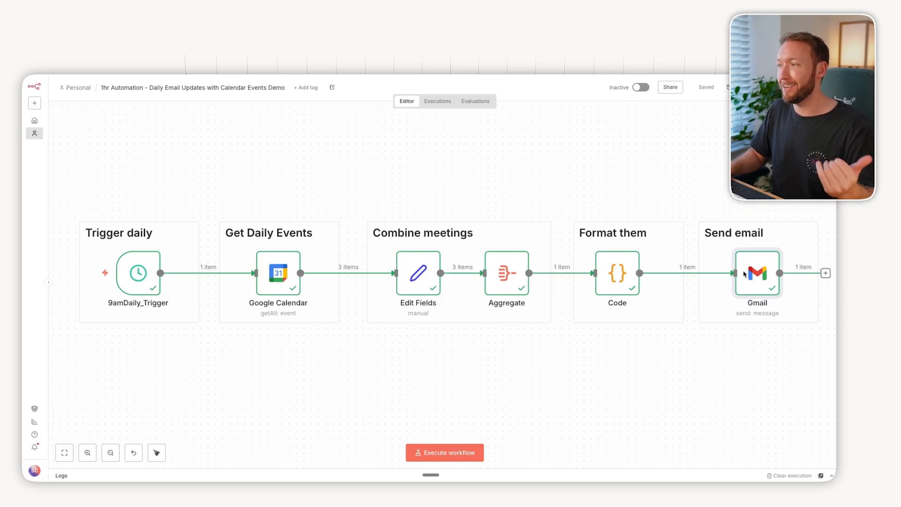
pyautogui.moveTo(160, 244)
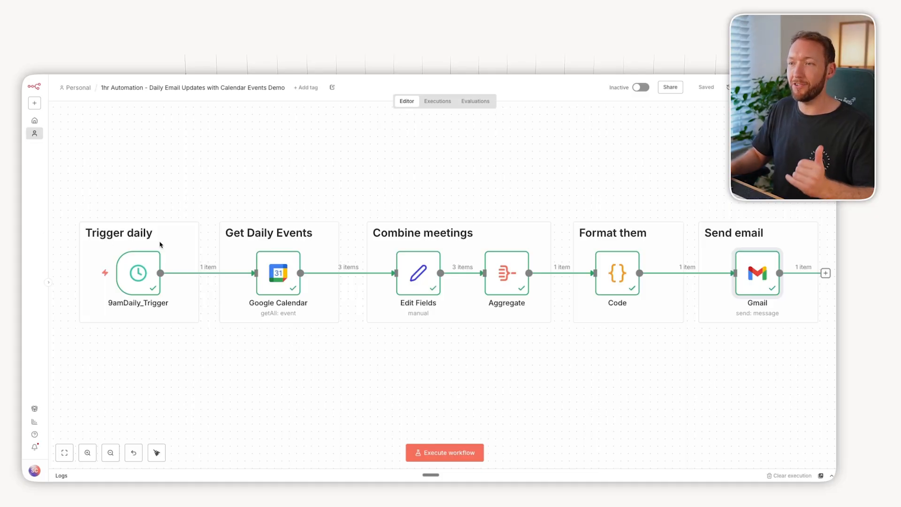
pyautogui.moveTo(281, 312)
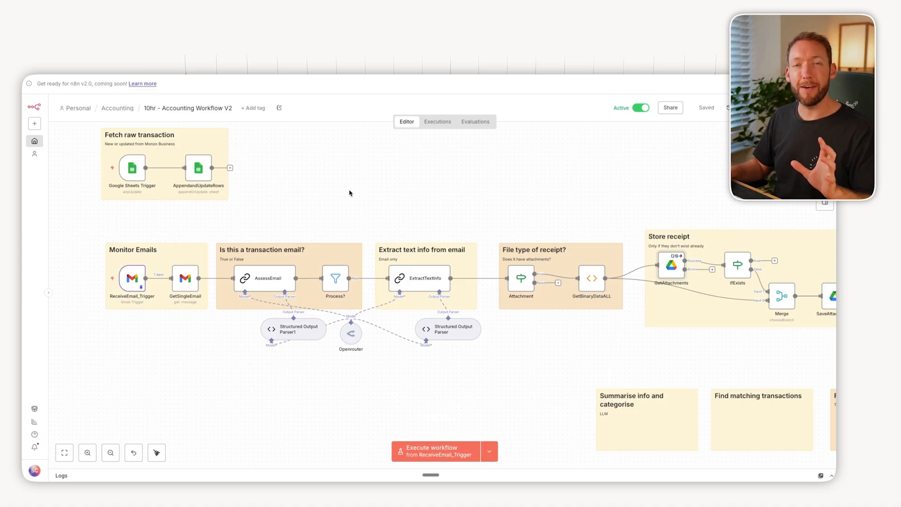
pyautogui.moveTo(304, 197)
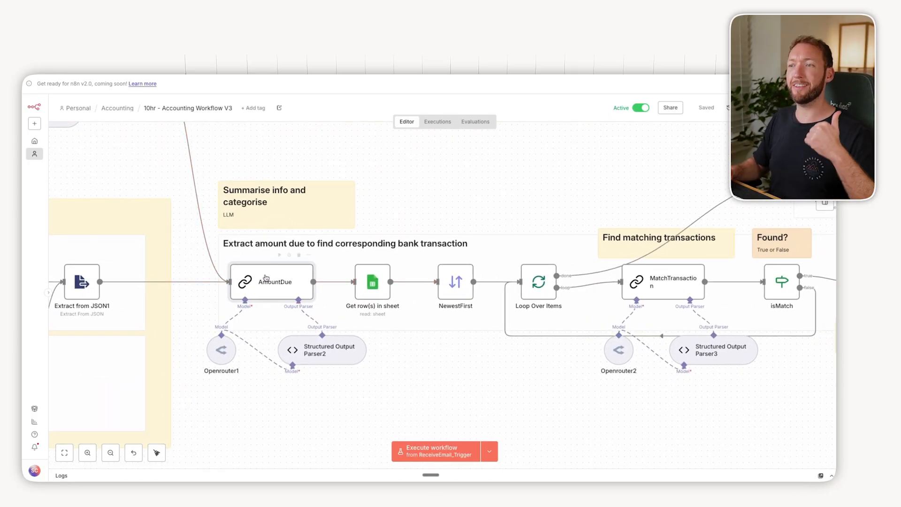
pyautogui.moveTo(264, 286)
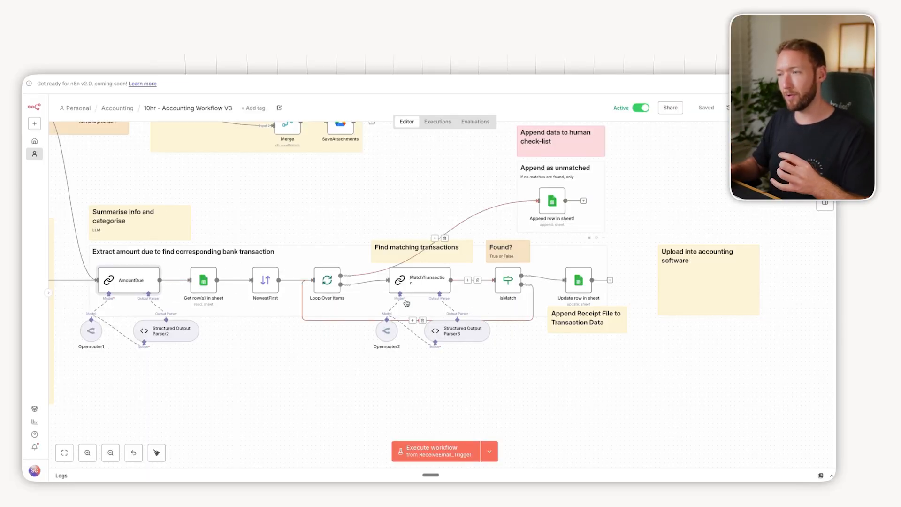
# Open the MatchTransaction node to review its prompt, output format and system message.
pyautogui.doubleClick(419, 279)
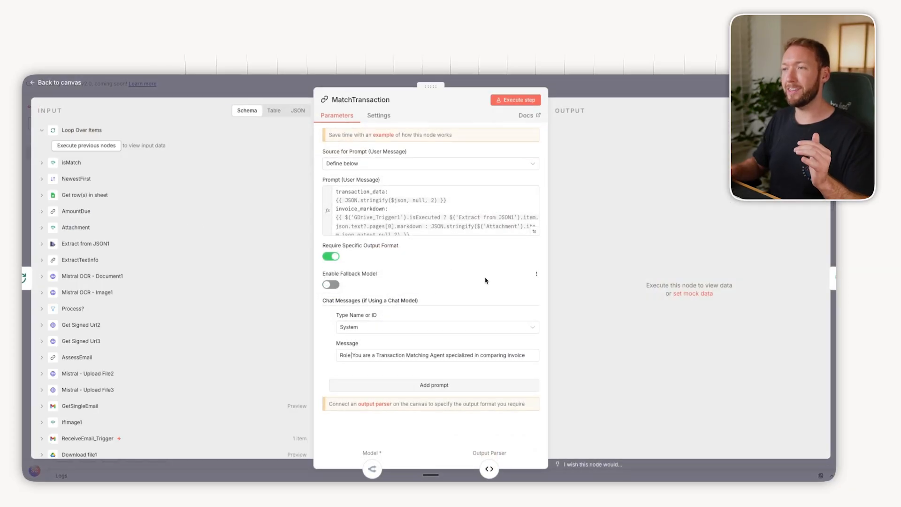
pyautogui.click(57, 82)
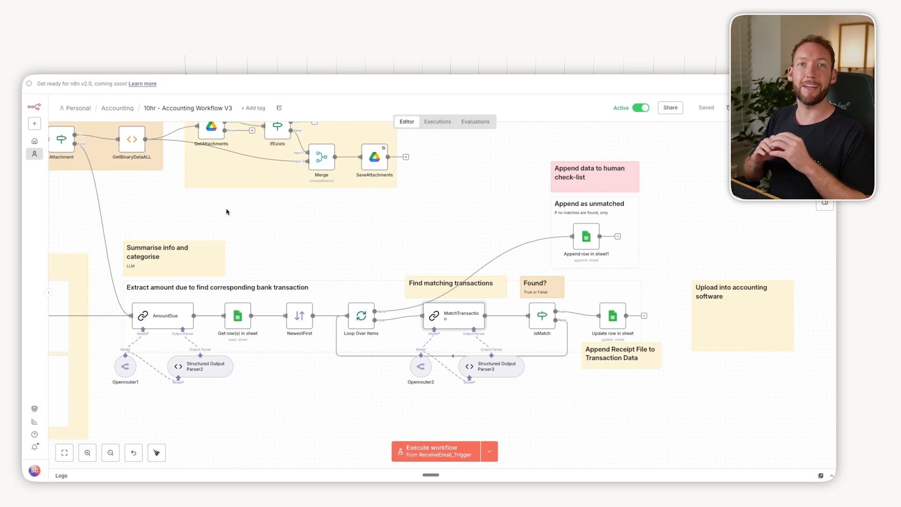
pyautogui.moveTo(412, 234)
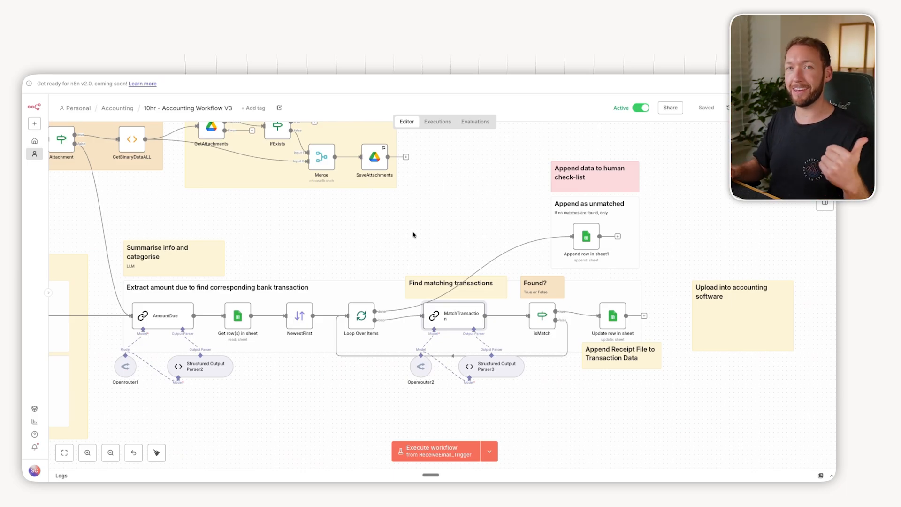
pyautogui.moveTo(476, 248)
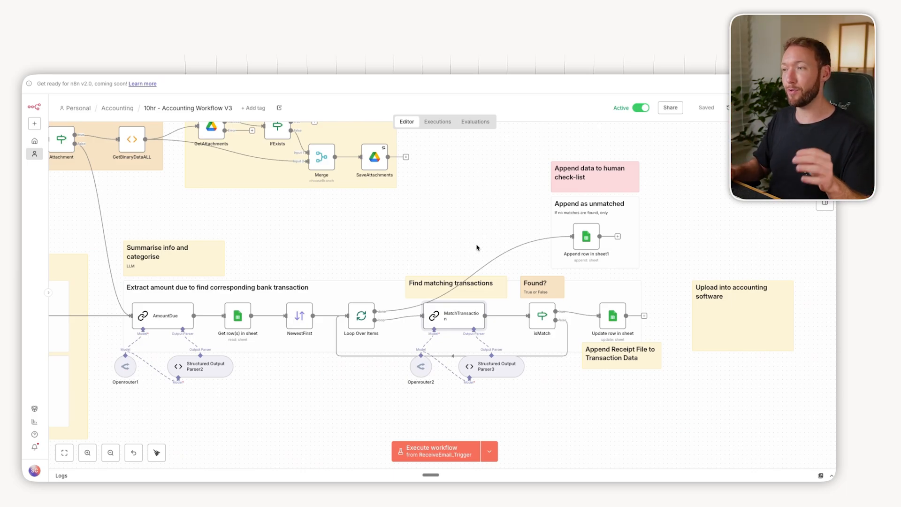
pyautogui.moveTo(451, 242)
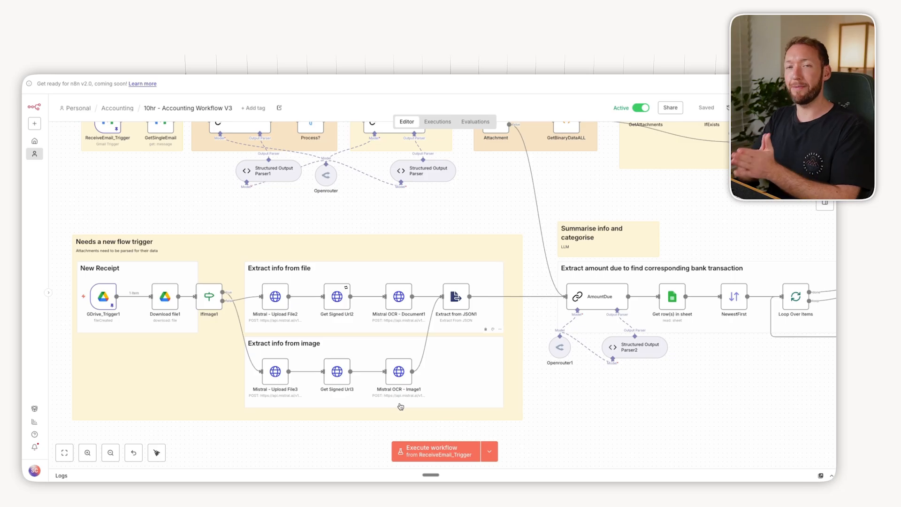
pyautogui.moveTo(551, 189)
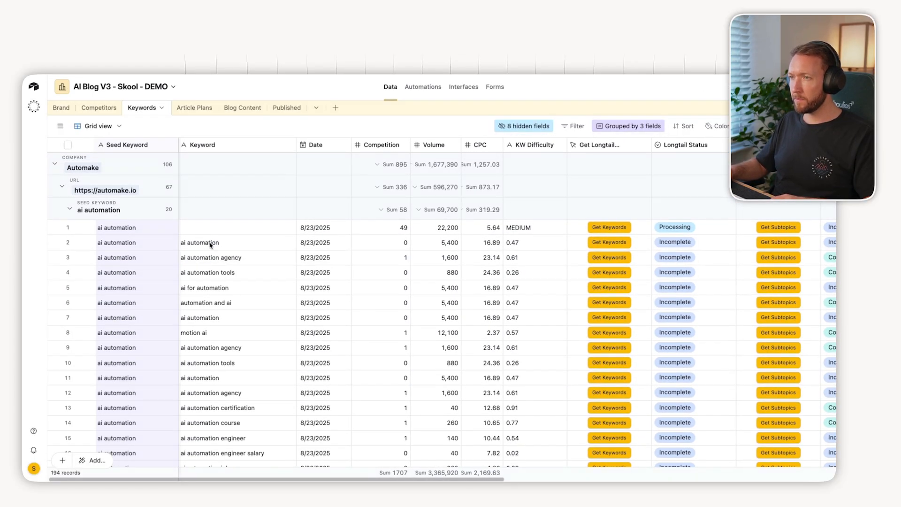
# Scroll the Keywords grid and review the '8 hidden fields' visibility toggles.
pyautogui.hscroll(3)
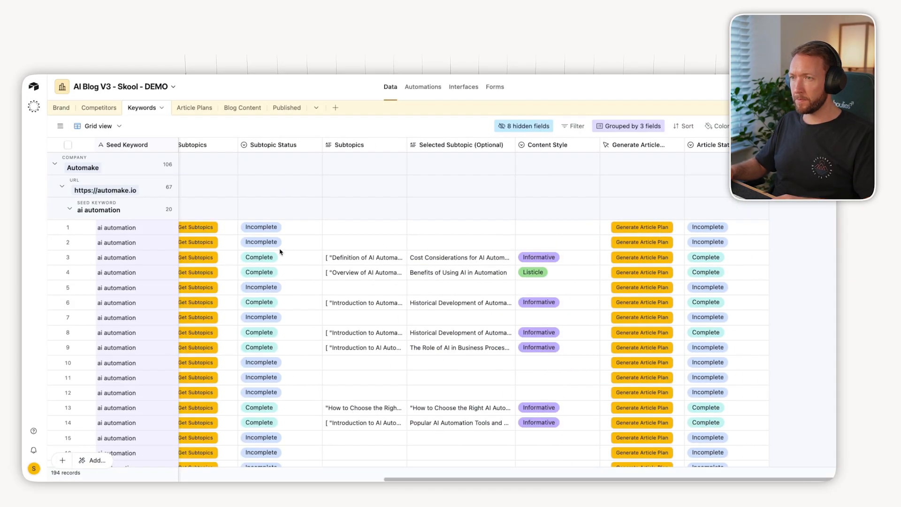
pyautogui.click(523, 125)
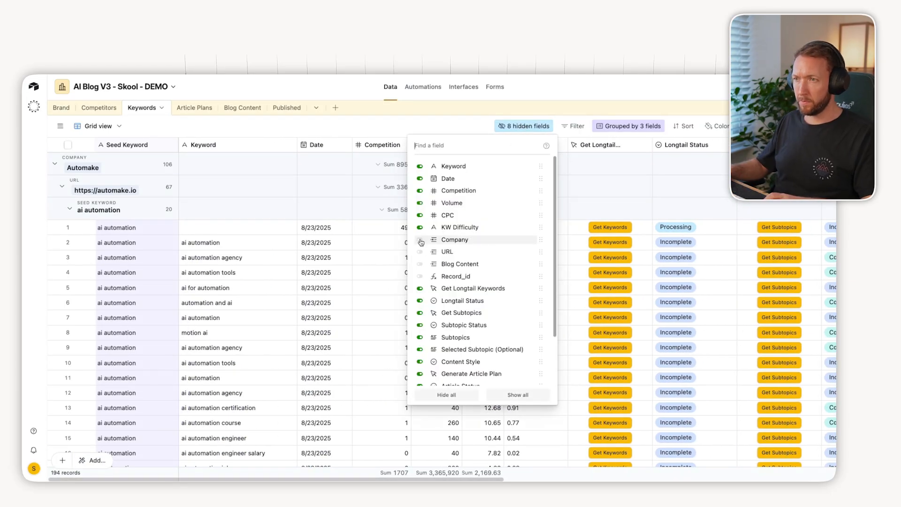
pyautogui.click(421, 239)
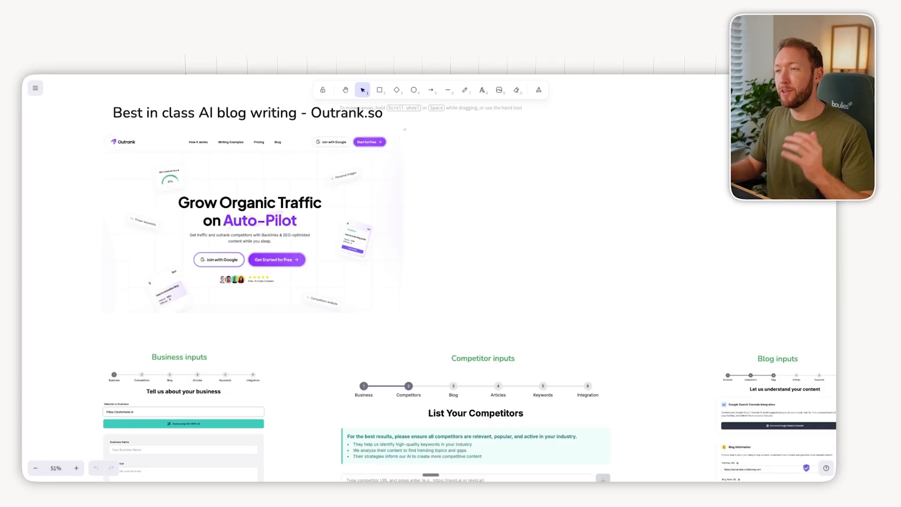
pyautogui.moveTo(433, 266)
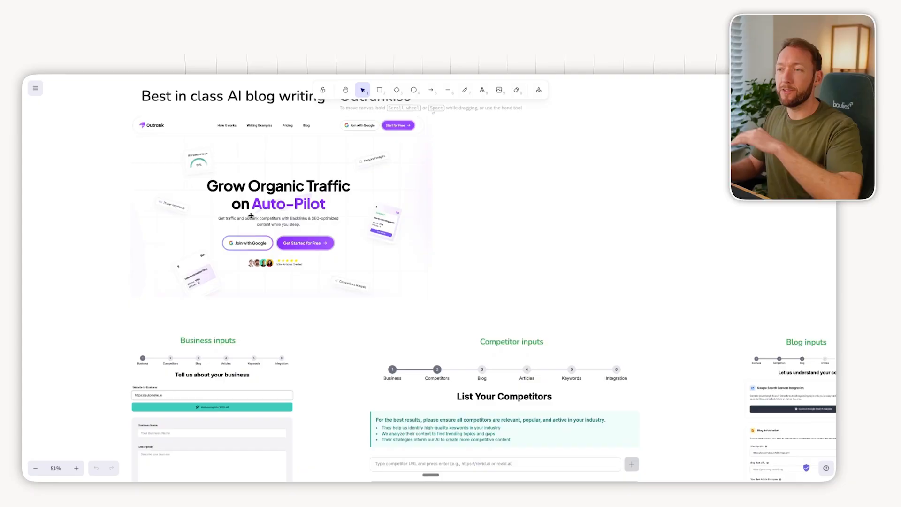
# Scroll down through the business, competitor, blog, branding and keyword input sections.
pyautogui.scroll(-3)
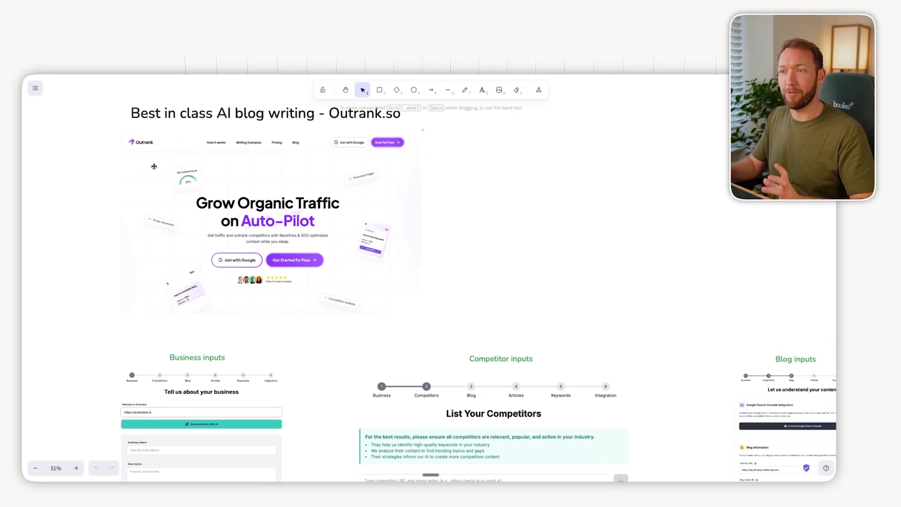
pyautogui.scroll(-3)
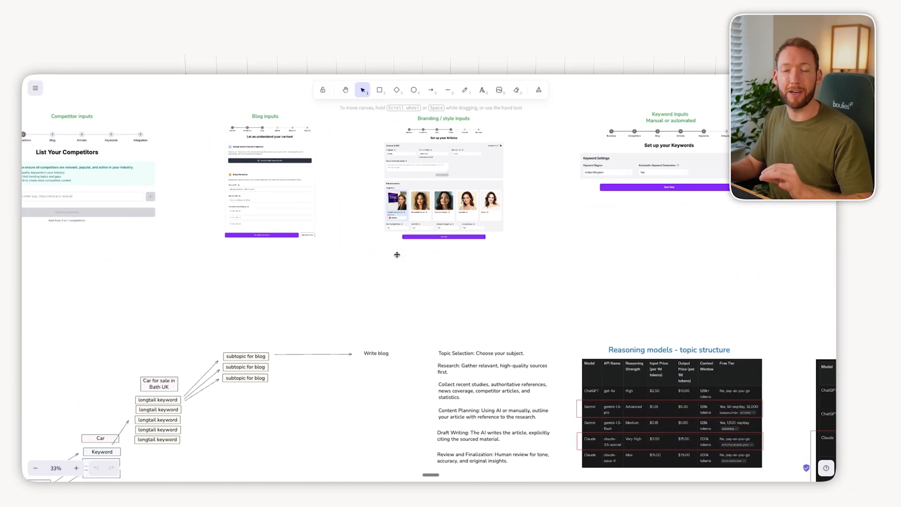
pyautogui.scroll(-3)
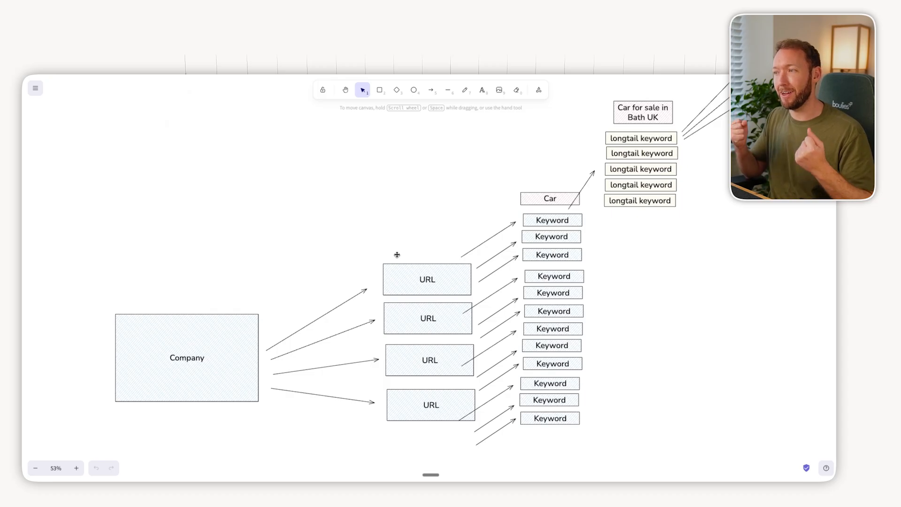
# Scroll past the Company → URL → Keyword tree to the Frontend / Database / Content creation diagram.
pyautogui.scroll(-3)
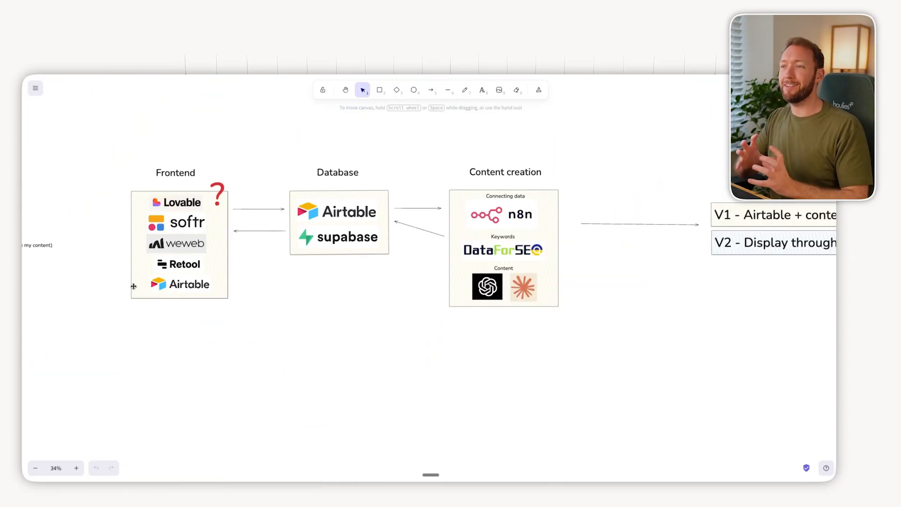
pyautogui.moveTo(397, 120)
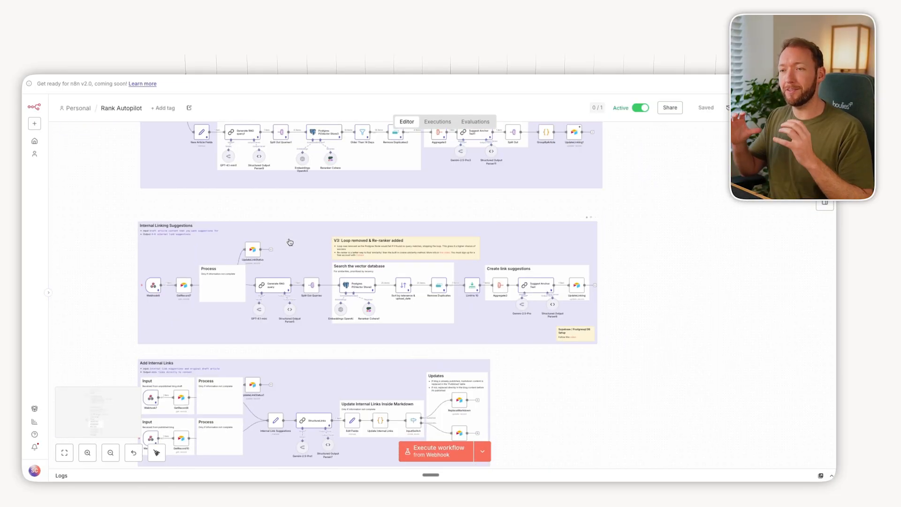
# Scroll down to bring up the 'SEO Content Generator - NEXT LEVEL' announcement post.
pyautogui.scroll(-3)
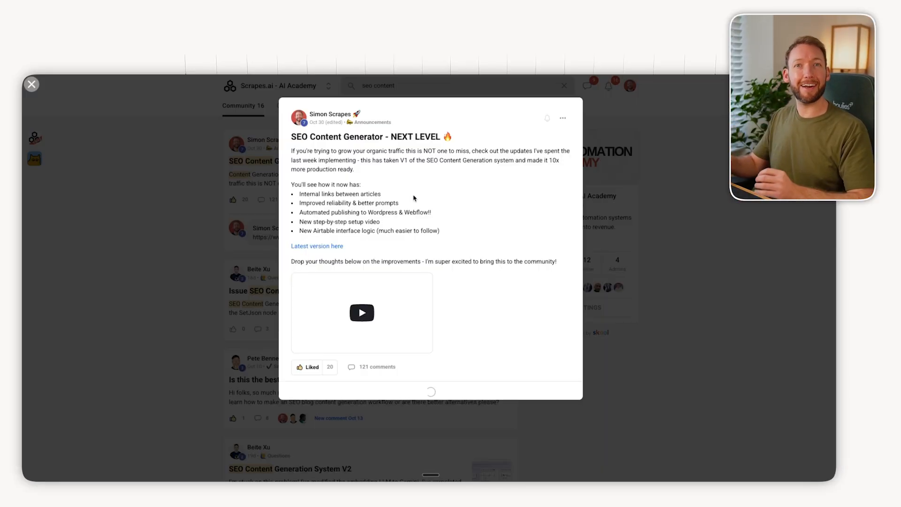
pyautogui.moveTo(378, 241)
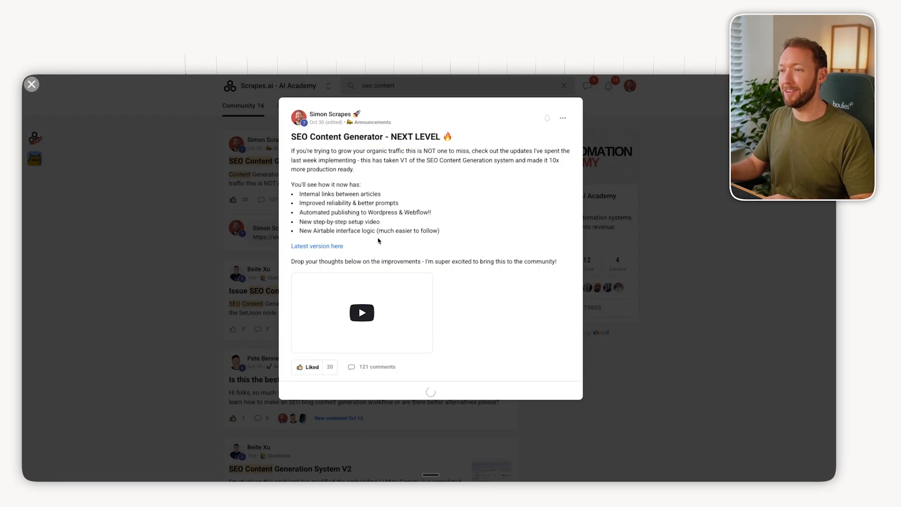
# Scroll the Rank Autopilot canvas down to the longtail keyword and SERP validation sections.
pyautogui.scroll(-3)
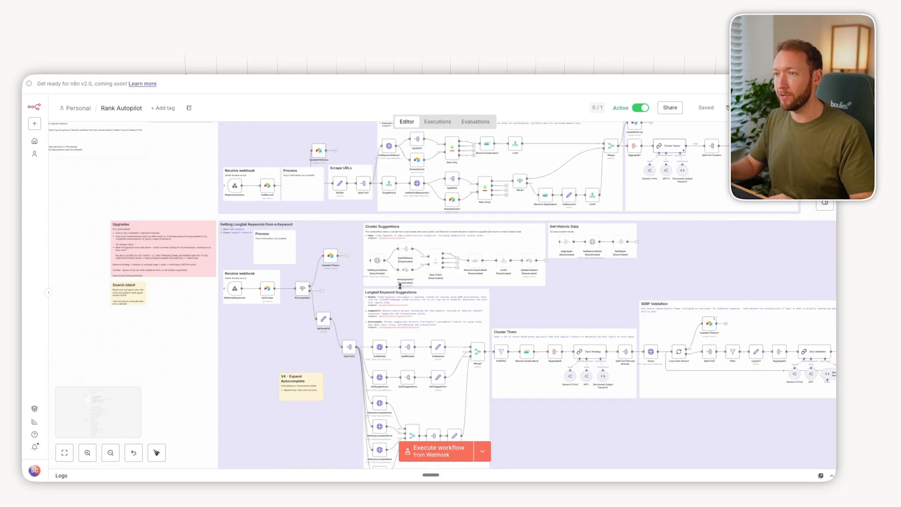
# Scroll the canvas through the Article Generation and Image Generation sections.
pyautogui.scroll(-3)
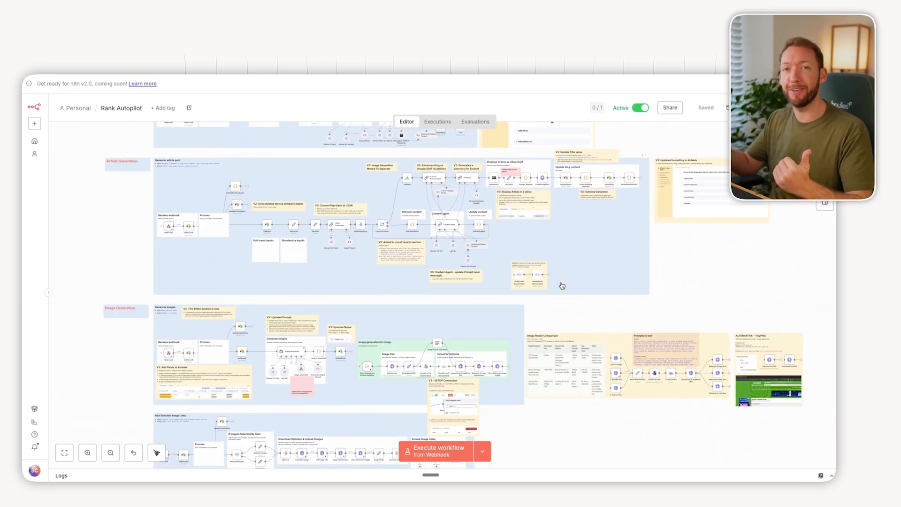
pyautogui.scroll(-3)
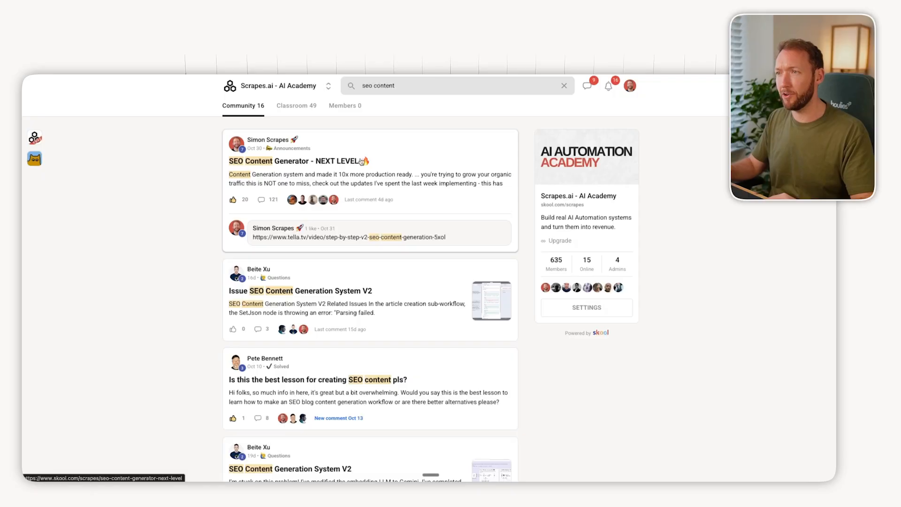
# Open the 'SEO Content Generator – NEXT LEVEL' post and scroll through its member comments.
pyautogui.click(298, 161)
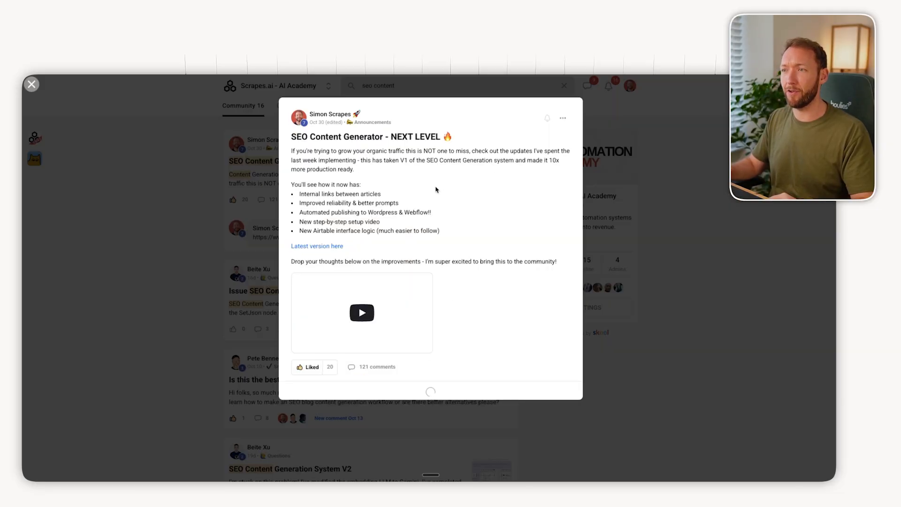
pyautogui.scroll(-3)
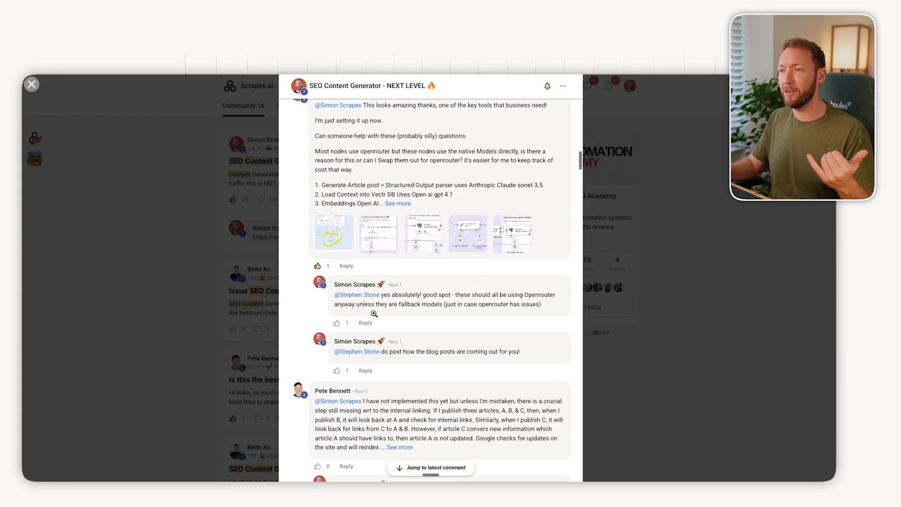
pyautogui.click(32, 84)
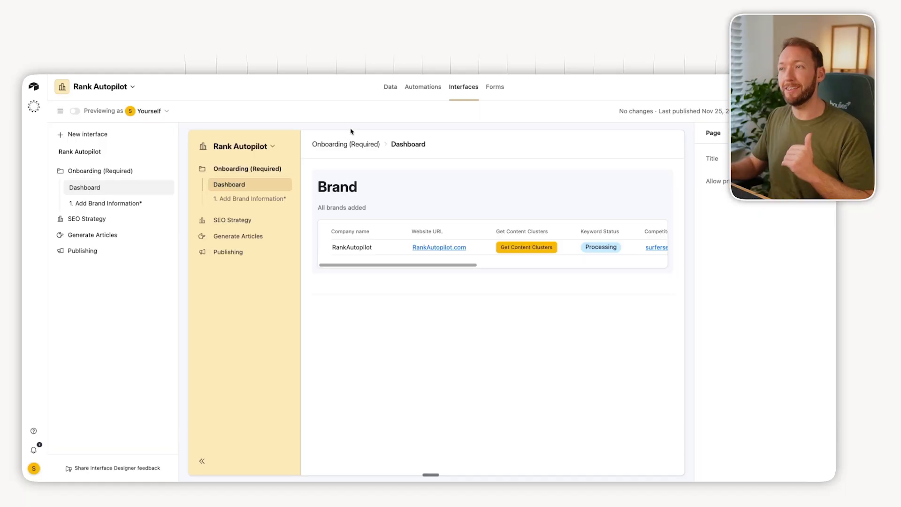
# Switch to the base's Data tables and browse Article Plans, Published and KW_Log.
pyautogui.click(390, 86)
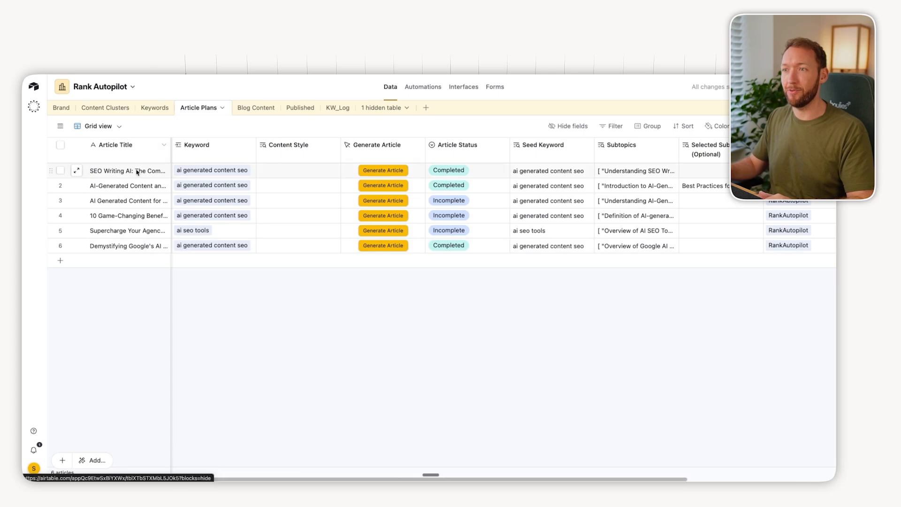
pyautogui.click(61, 107)
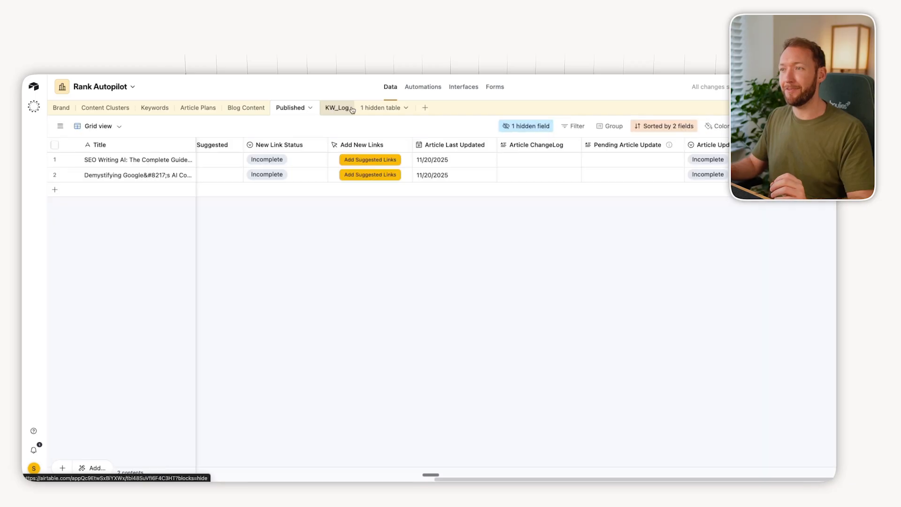
pyautogui.click(463, 87)
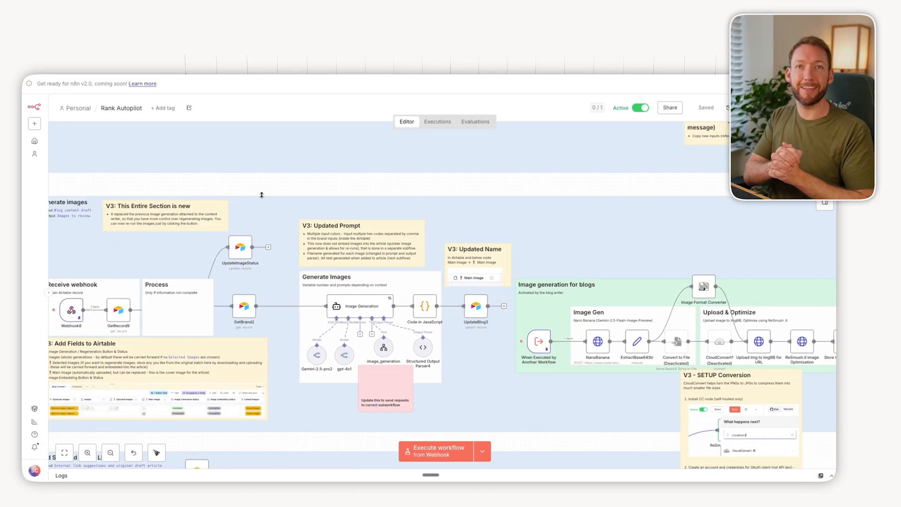
pyautogui.moveTo(327, 217)
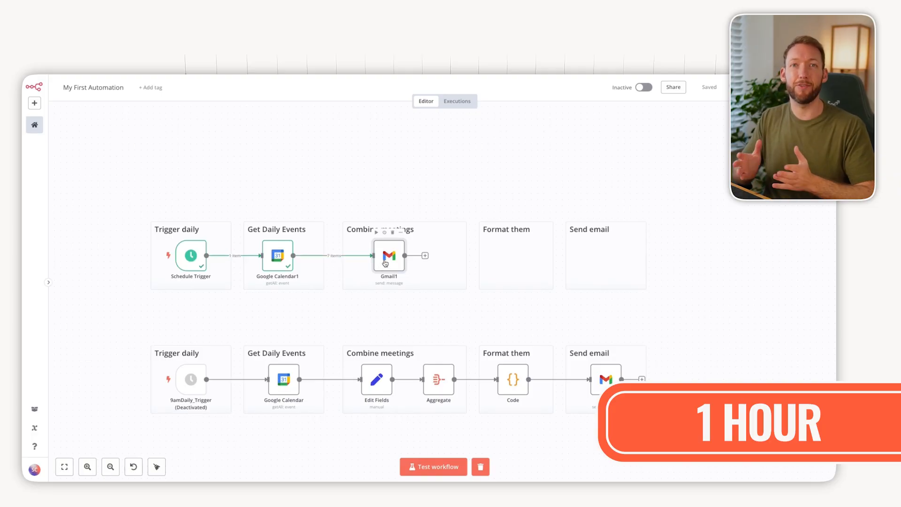
# Open the workflow on the n8n canvas, showing IfImage routing through Mistral OCR to Extract from JSON.
pyautogui.doubleClick(389, 255)
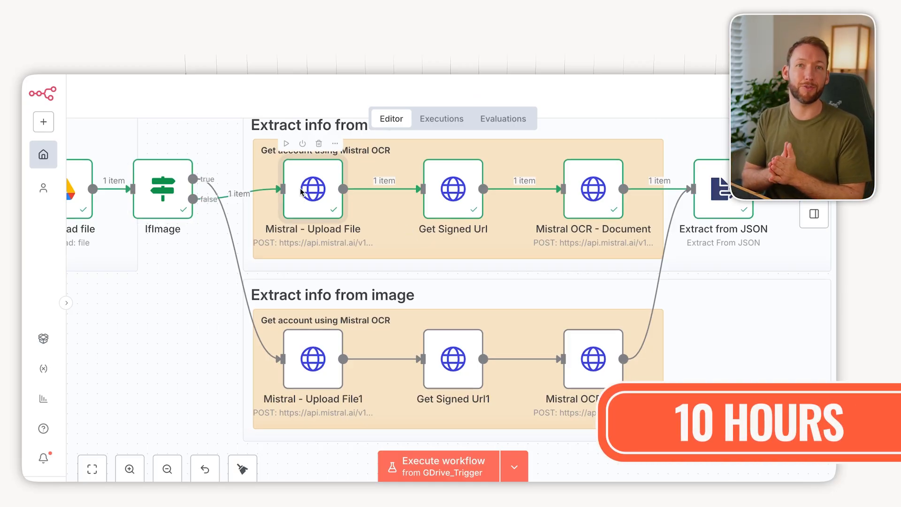
# Inspect Mistral - Upload File, then Mistral OCR - Document's JSON body calling mistral-ocr-latest.
pyautogui.doubleClick(313, 189)
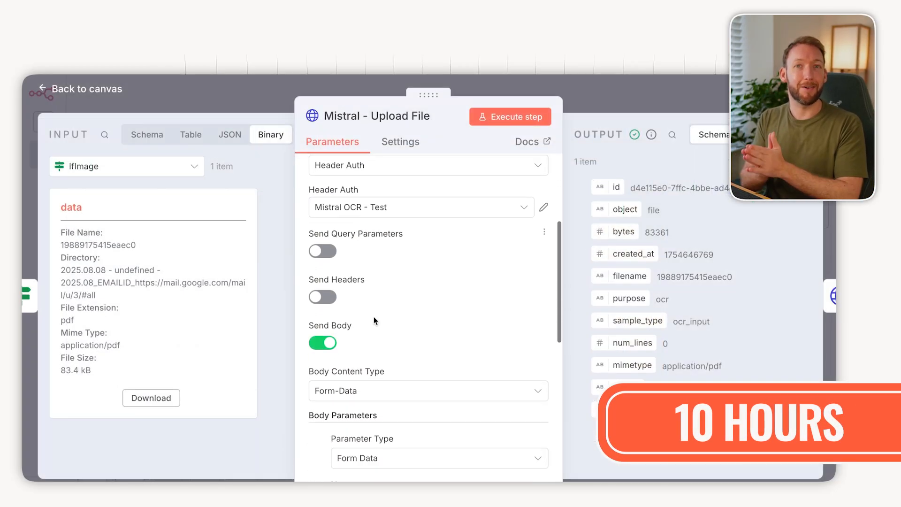
pyautogui.scroll(-3)
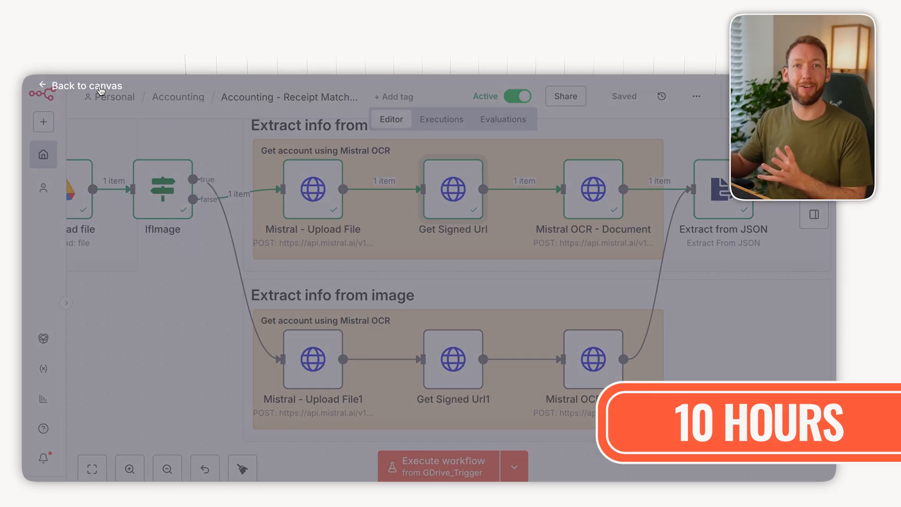
pyautogui.doubleClick(593, 188)
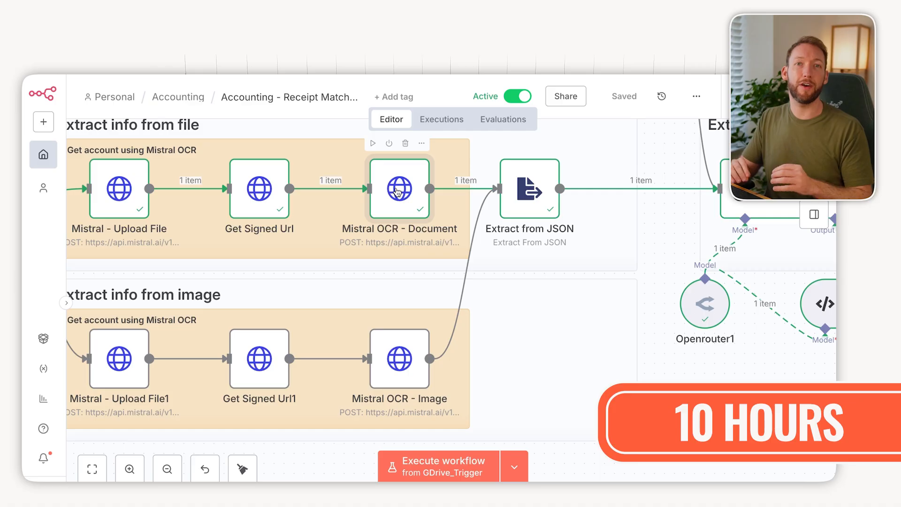
pyautogui.doubleClick(399, 189)
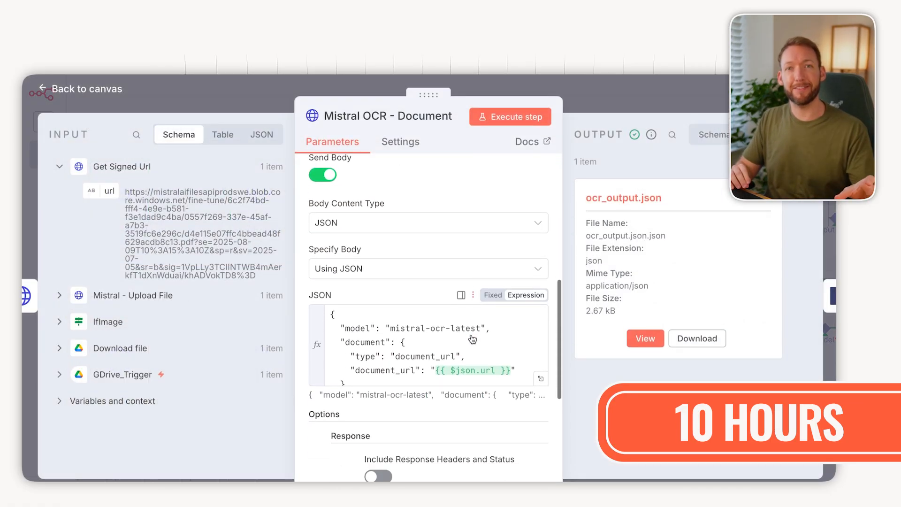
pyautogui.scroll(-3)
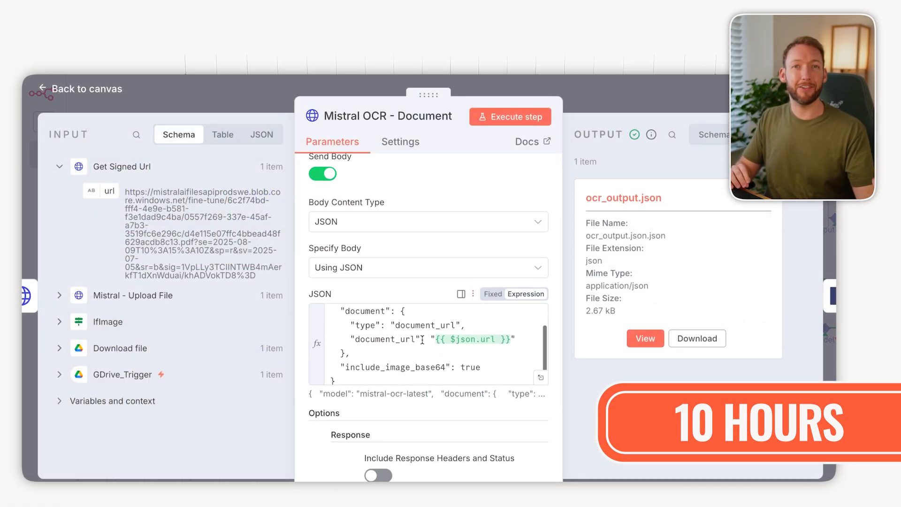